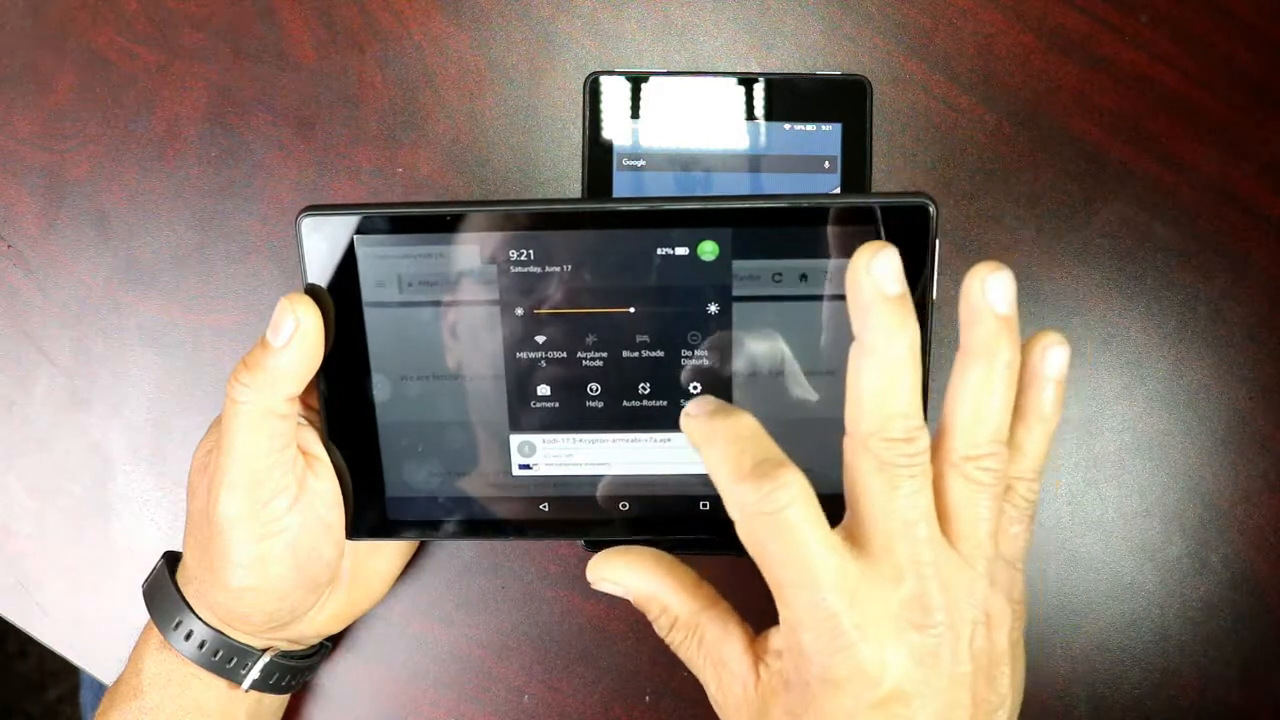
Go from quick settings into the full Settings and reach the Security page
{"action": "left_click", "coordinate": [700, 398]}
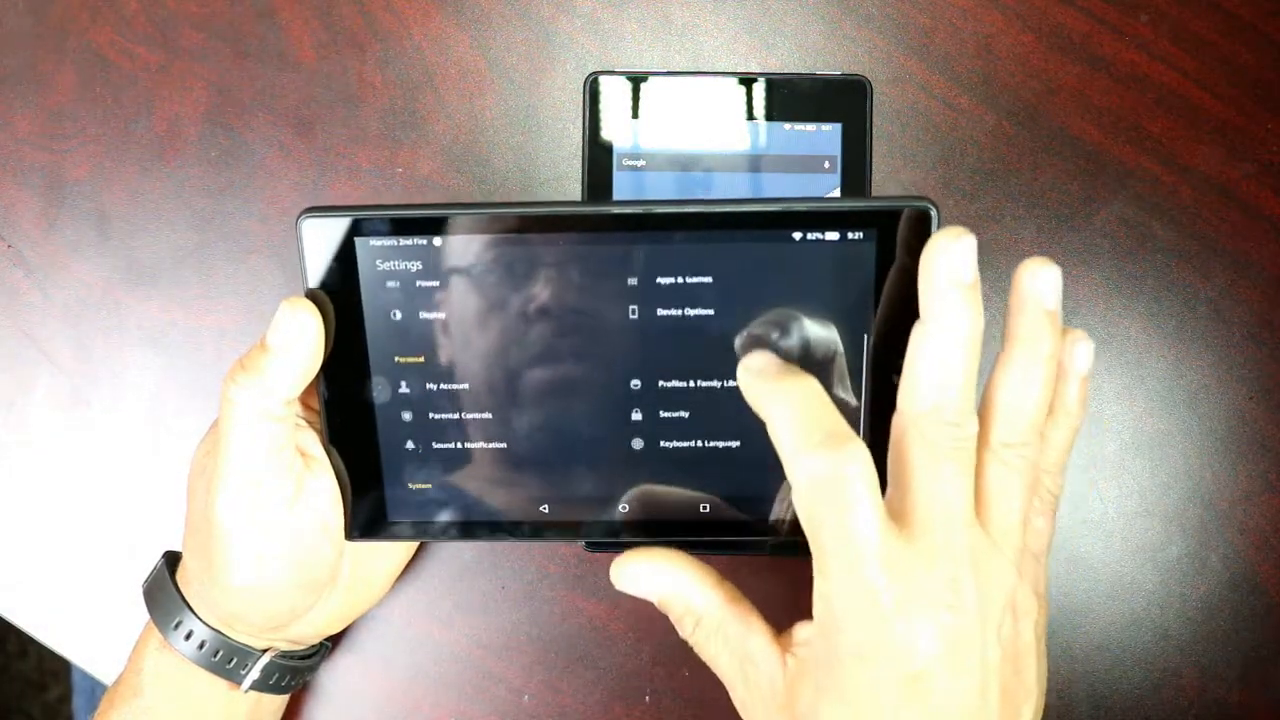
{"action": "scroll", "scroll_direction": "down", "scroll_amount": 3}
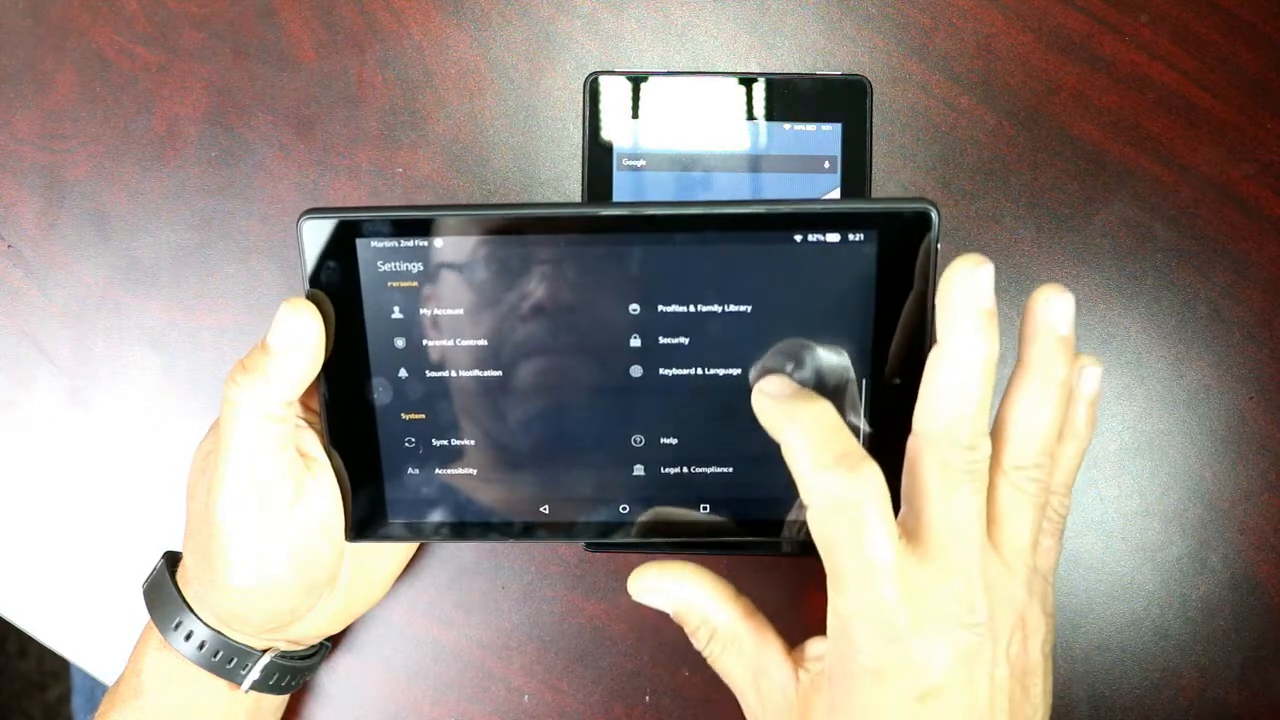
{"action": "left_click", "coordinate": [672, 340]}
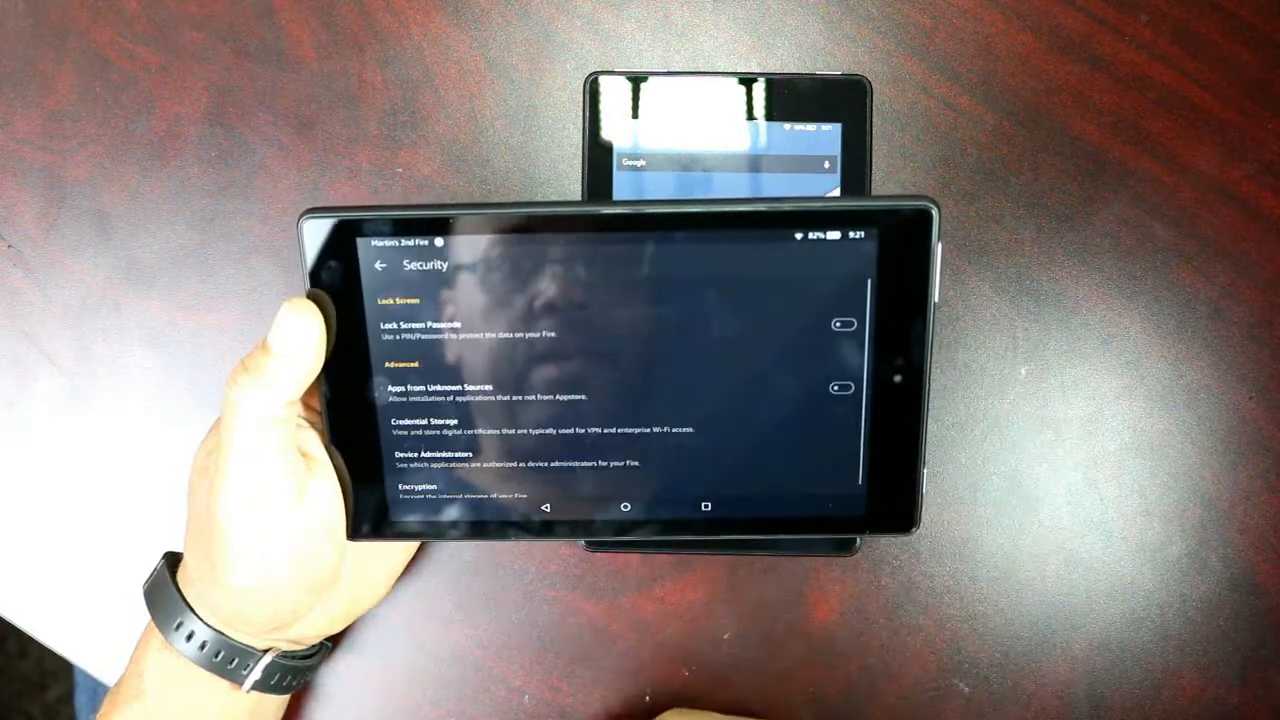